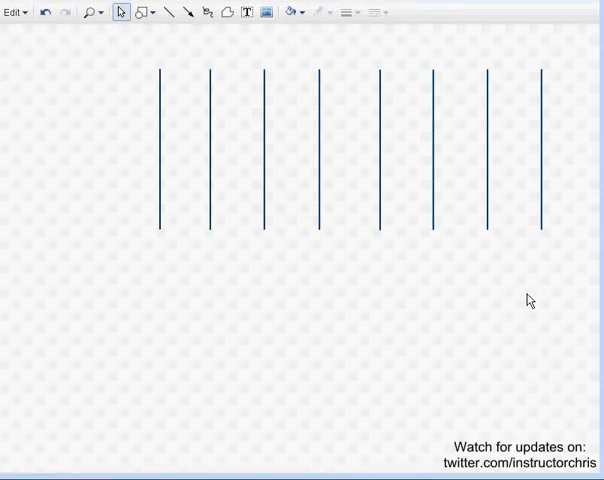
{"action": "mouse_move", "coordinate": [448, 276]}
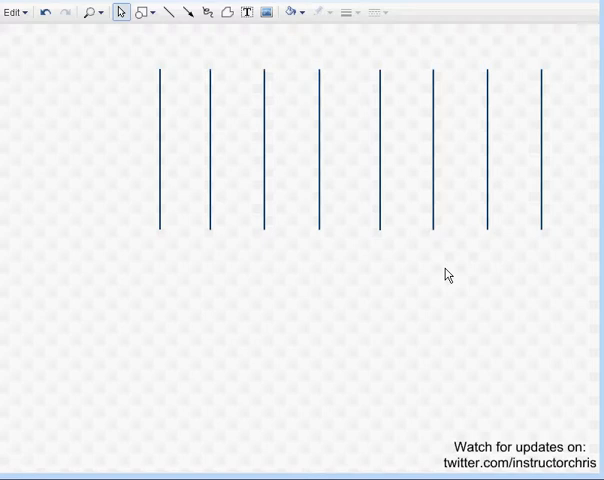
Step: Label the rightmost lines' bottoms 1, 2 and 8, working right to left
{"action": "left_click", "coordinate": [244, 12]}
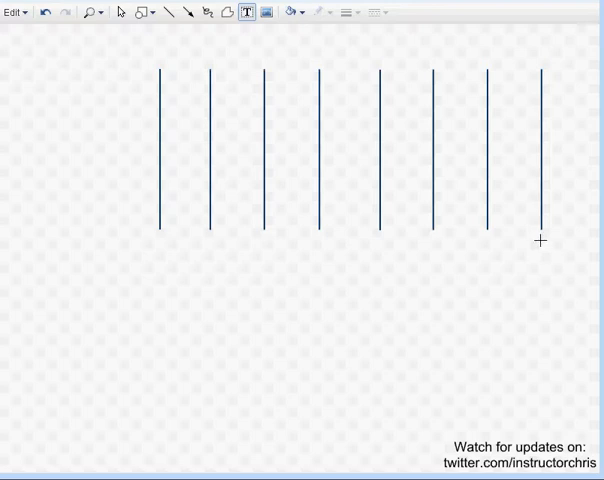
{"action": "left_click", "coordinate": [540, 240]}
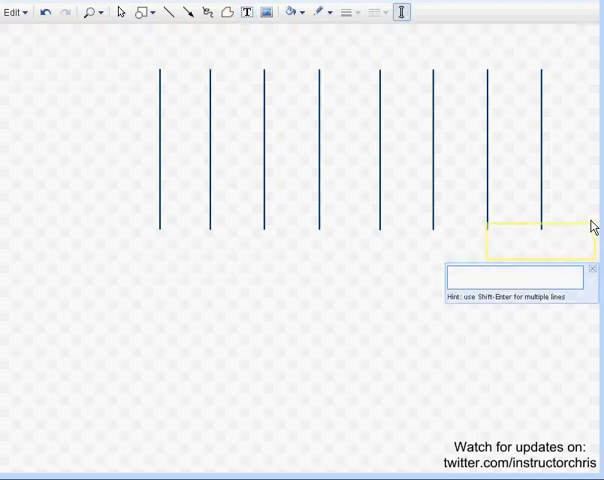
{"action": "type", "text": "1"}
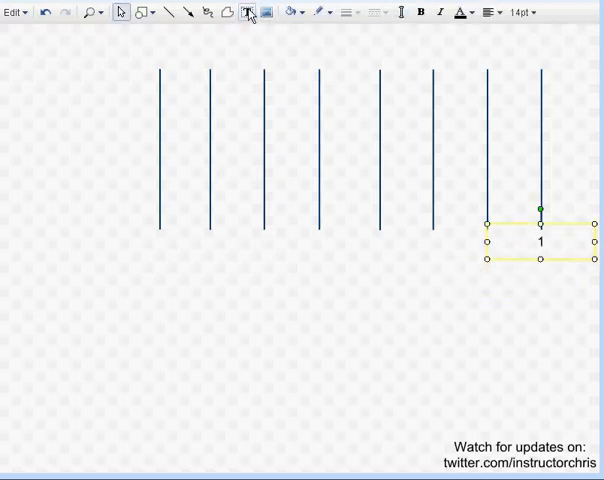
{"action": "double_click", "coordinate": [512, 244]}
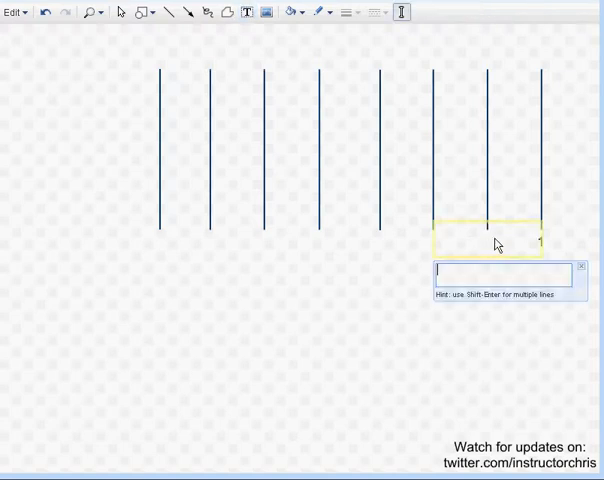
{"action": "type", "text": "2"}
{"action": "type", "text": "4"}
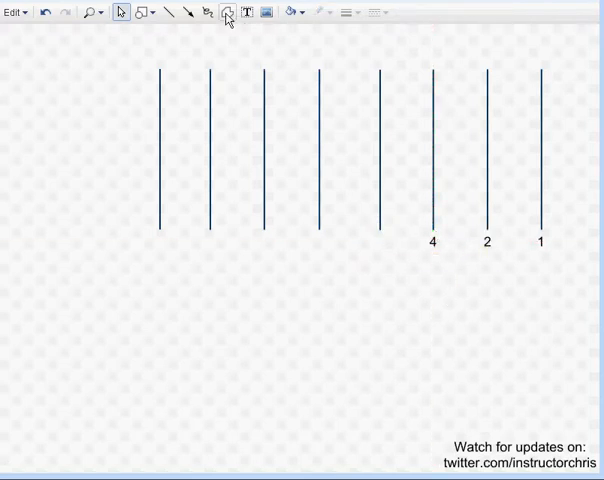
{"action": "left_click", "coordinate": [380, 240]}
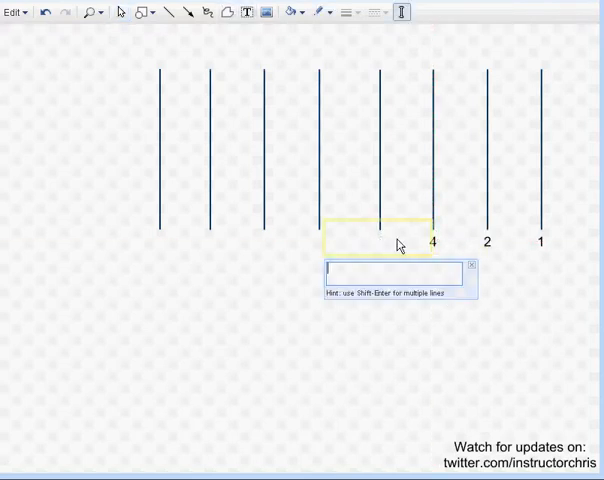
{"action": "type", "text": "8"}
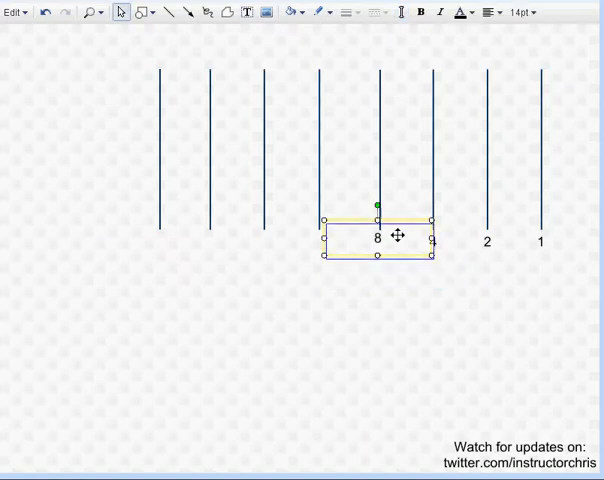
Step: Continue the bottom row leftward with range increments 16, 32, 64 and 128
{"action": "left_click", "coordinate": [420, 208]}
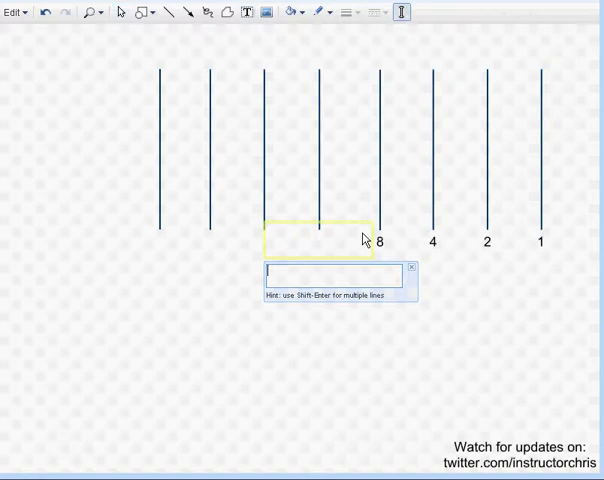
{"action": "type", "text": "16"}
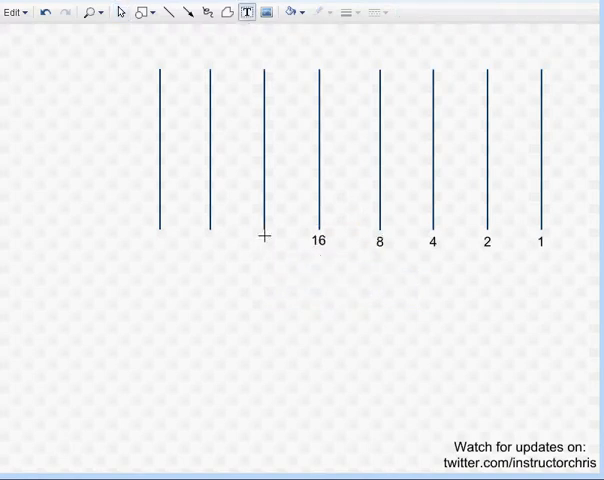
{"action": "type", "text": "32"}
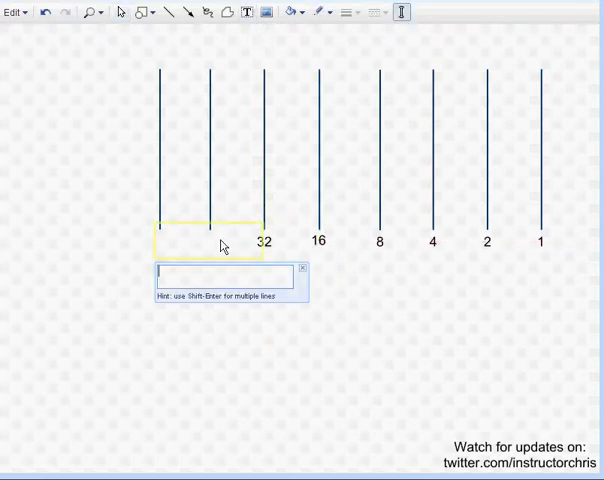
{"action": "type", "text": "64"}
{"action": "type", "text": "128"}
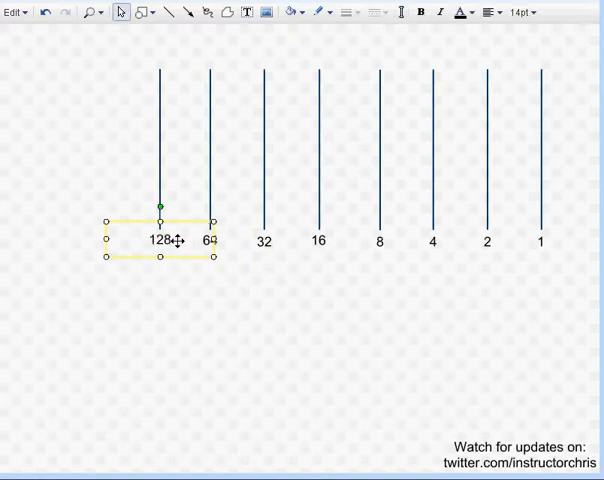
{"action": "right_click", "coordinate": [178, 240]}
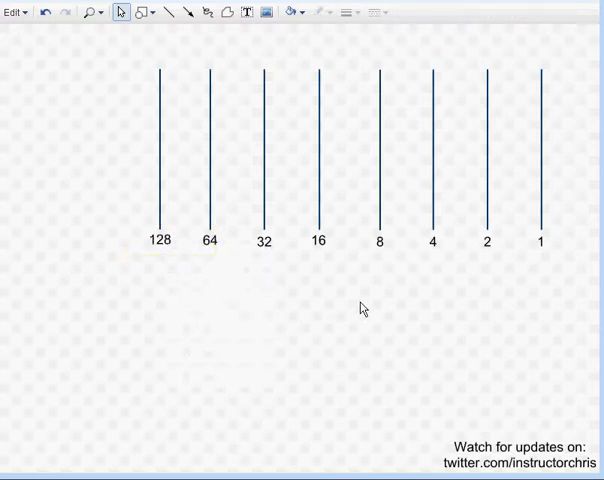
{"action": "mouse_move", "coordinate": [540, 244]}
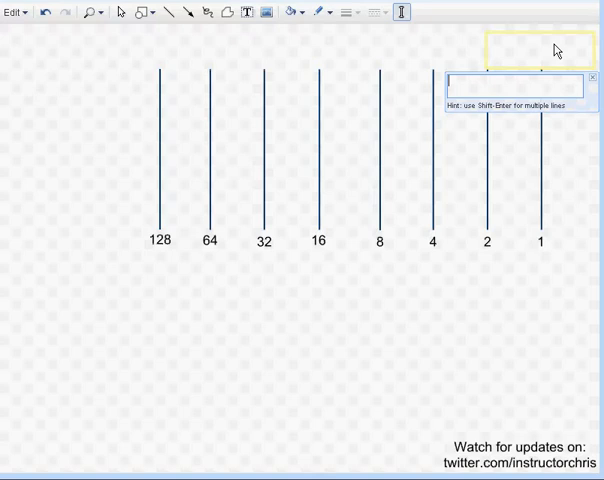
Step: Add top labels 255, 254, 252, 248, 240, 224 and 192 as subnet masks, right to left
{"action": "type", "text": "255"}
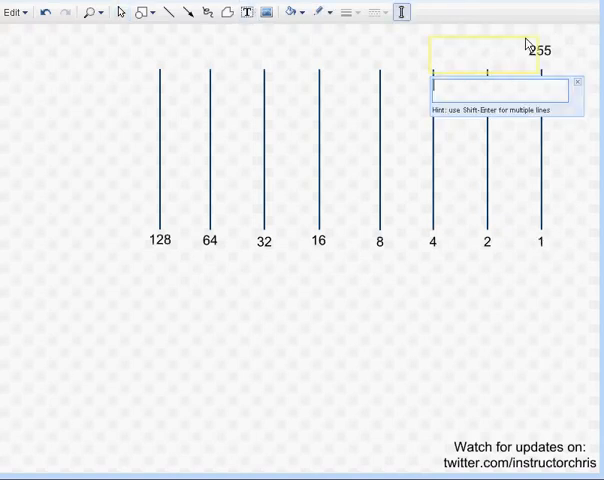
{"action": "type", "text": "254"}
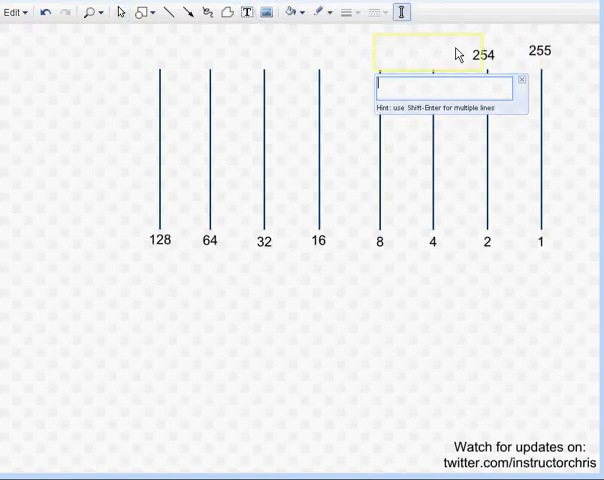
{"action": "type", "text": "252"}
{"action": "type", "text": "248"}
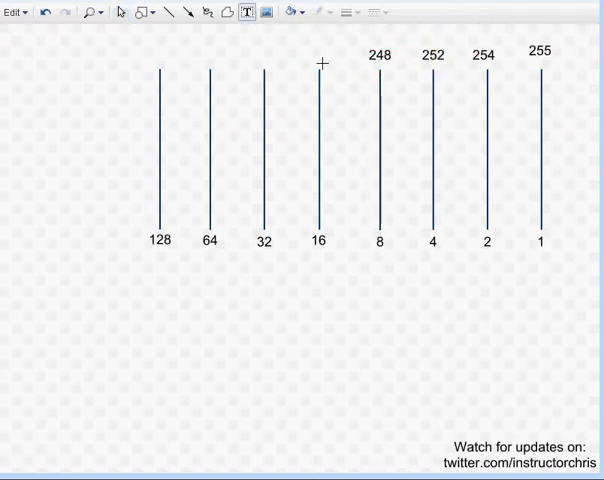
{"action": "type", "text": "240"}
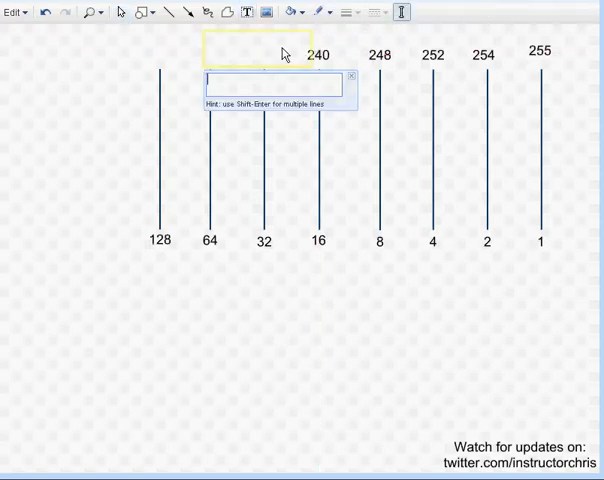
{"action": "type", "text": "224"}
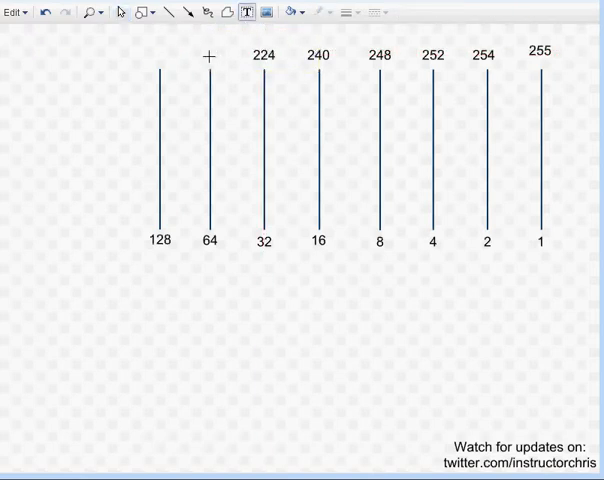
{"action": "type", "text": "192"}
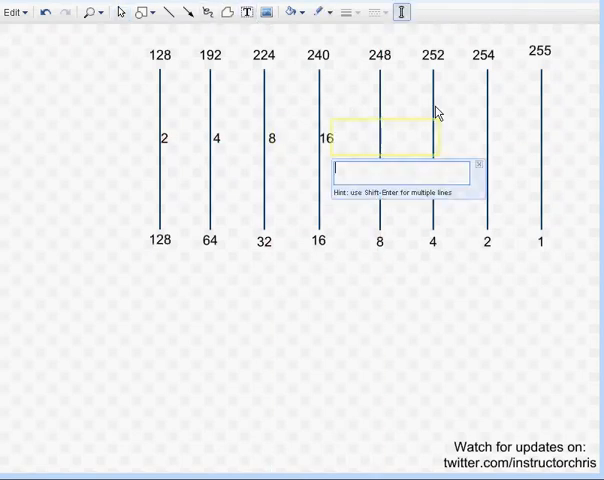
Step: Add mid-line subnet counts 32, 64, 128 and 256 on the remaining right-hand lines
{"action": "type", "text": "32"}
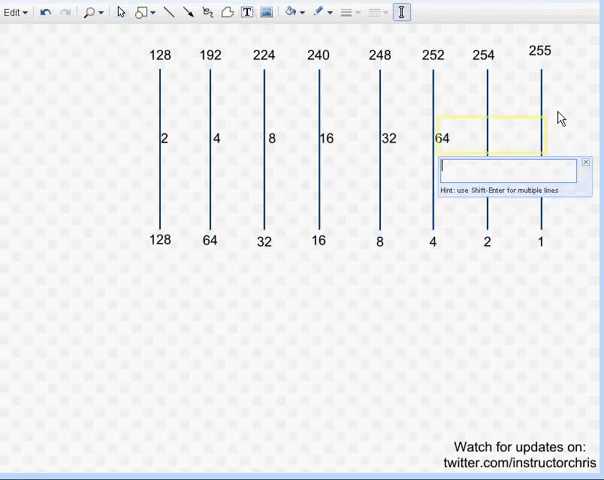
{"action": "type", "text": "128"}
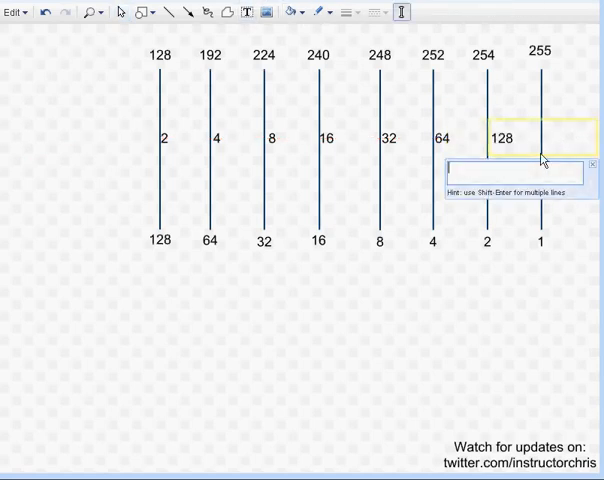
{"action": "type", "text": "256"}
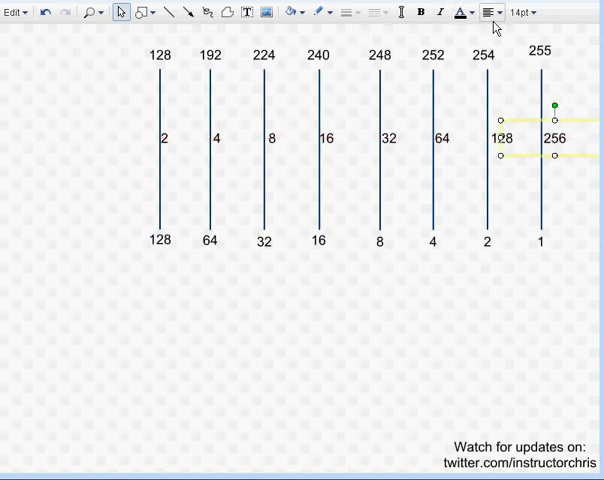
Step: Add a red 'Subnet Mask' label and place it beside the top row
{"action": "left_click", "coordinate": [460, 12]}
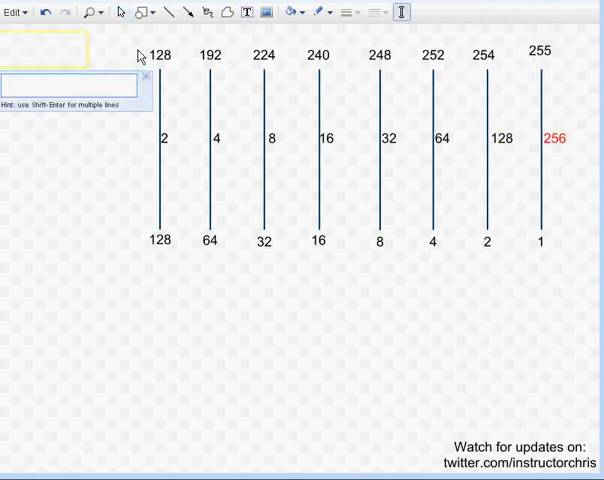
{"action": "type", "text": "Subnet Mask"}
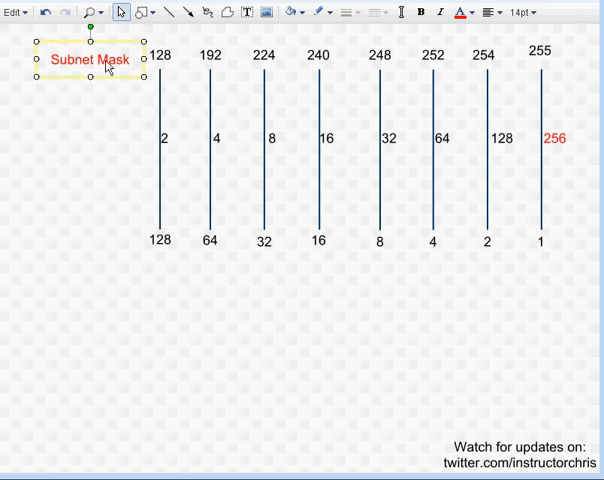
{"action": "left_click_drag", "start_coordinate": [88, 60], "coordinate": [90, 62]}
{"action": "type", "text": "# of Subnets"}
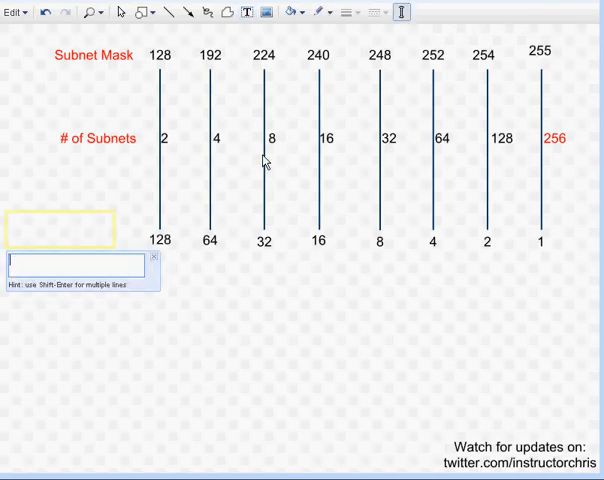
Step: Add the 'Range Increment' row label and restyle its text red
{"action": "type", "text": "Range Increment"}
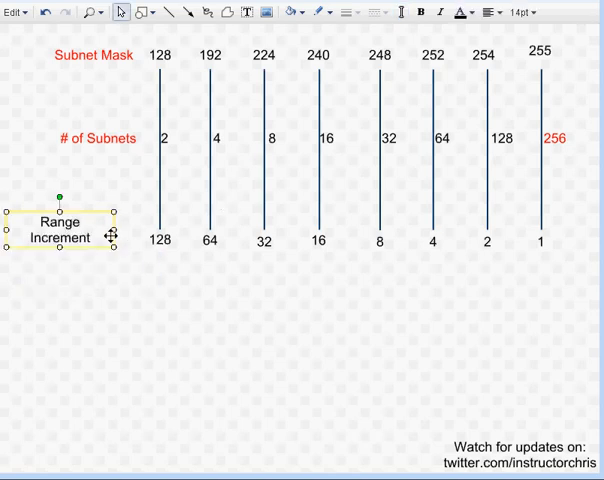
{"action": "double_click", "coordinate": [60, 222]}
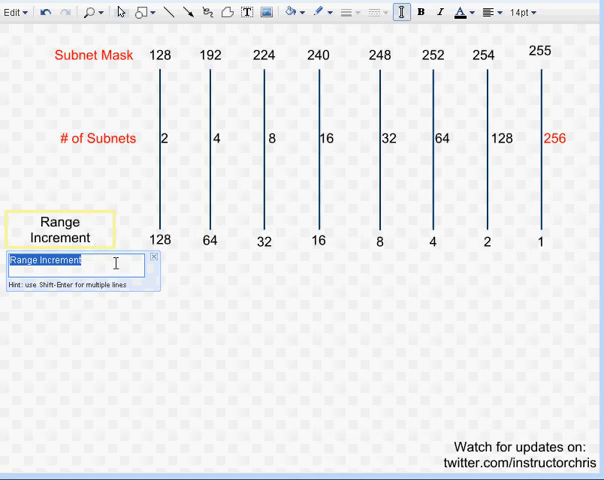
{"action": "left_click", "coordinate": [456, 12]}
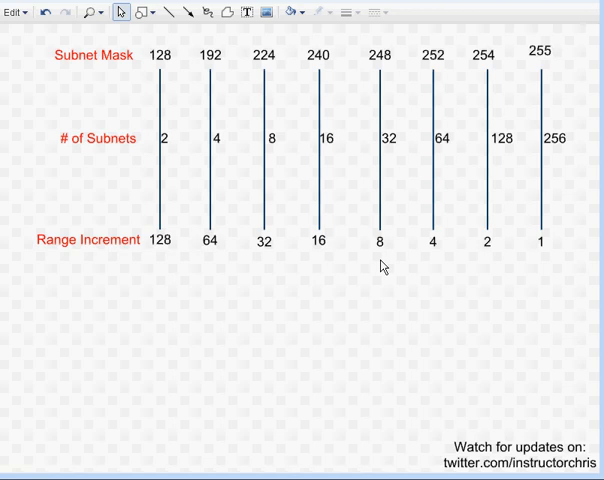
{"action": "mouse_move", "coordinate": [370, 246]}
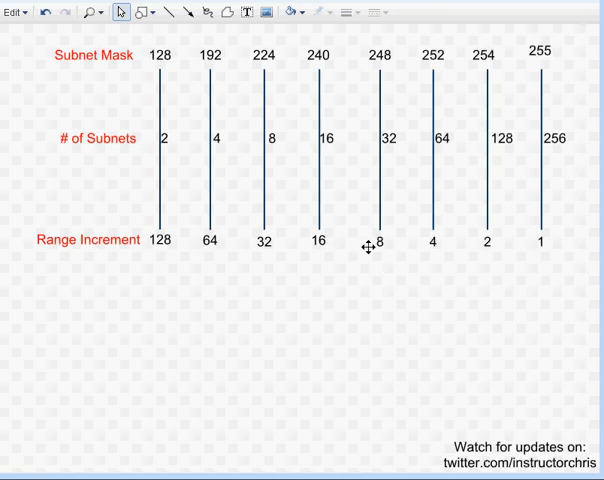
{"action": "mouse_move", "coordinate": [204, 198]}
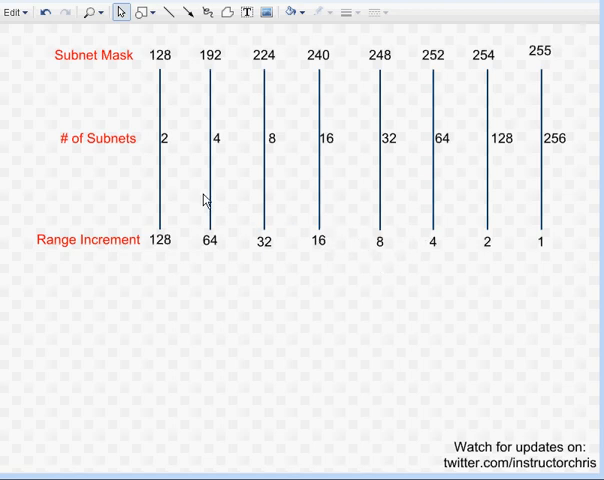